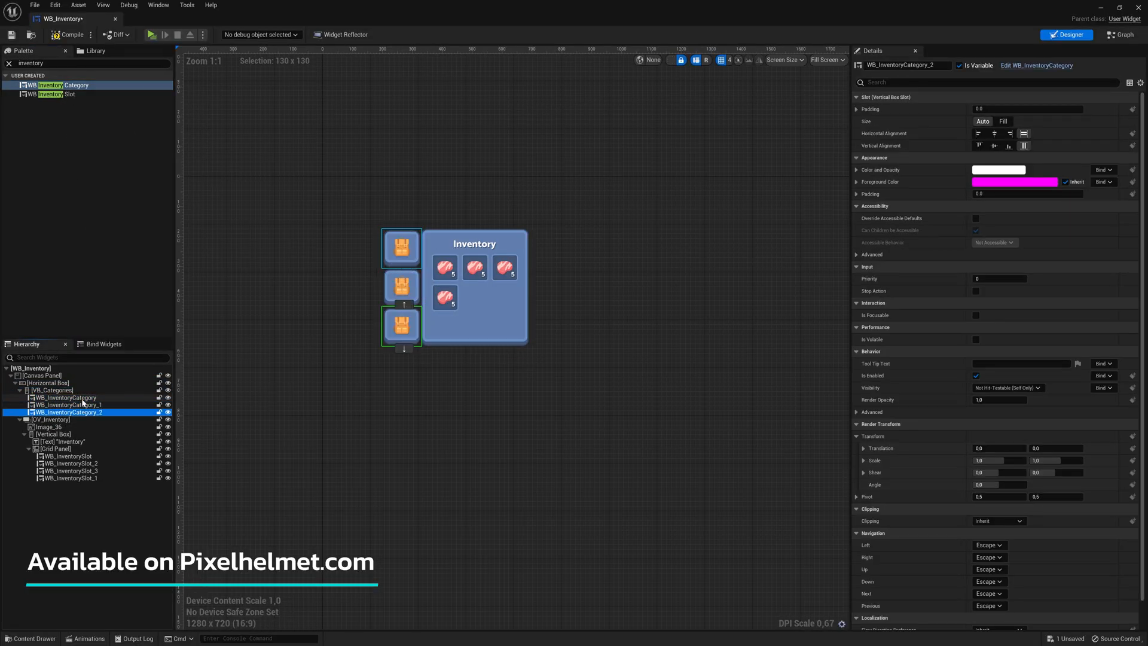
Arrange the WB_Inventory category buttons and slot grid, then preview with client and server windows
{"action": "left_click", "coordinate": [71, 485]}
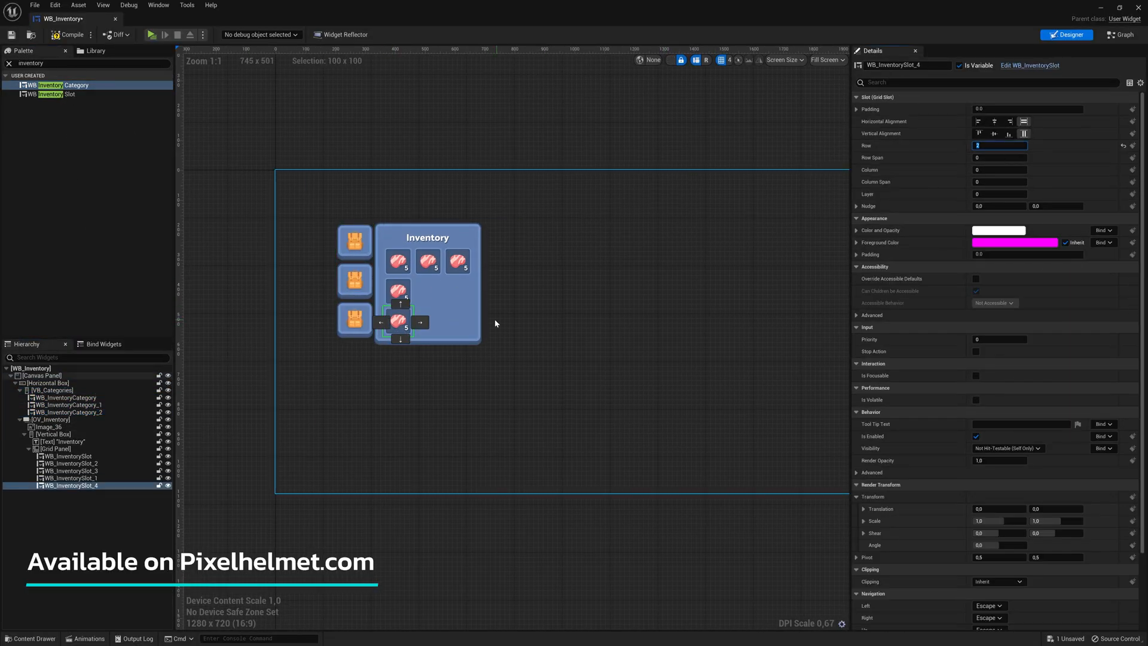
{"action": "left_click", "coordinate": [151, 18]}
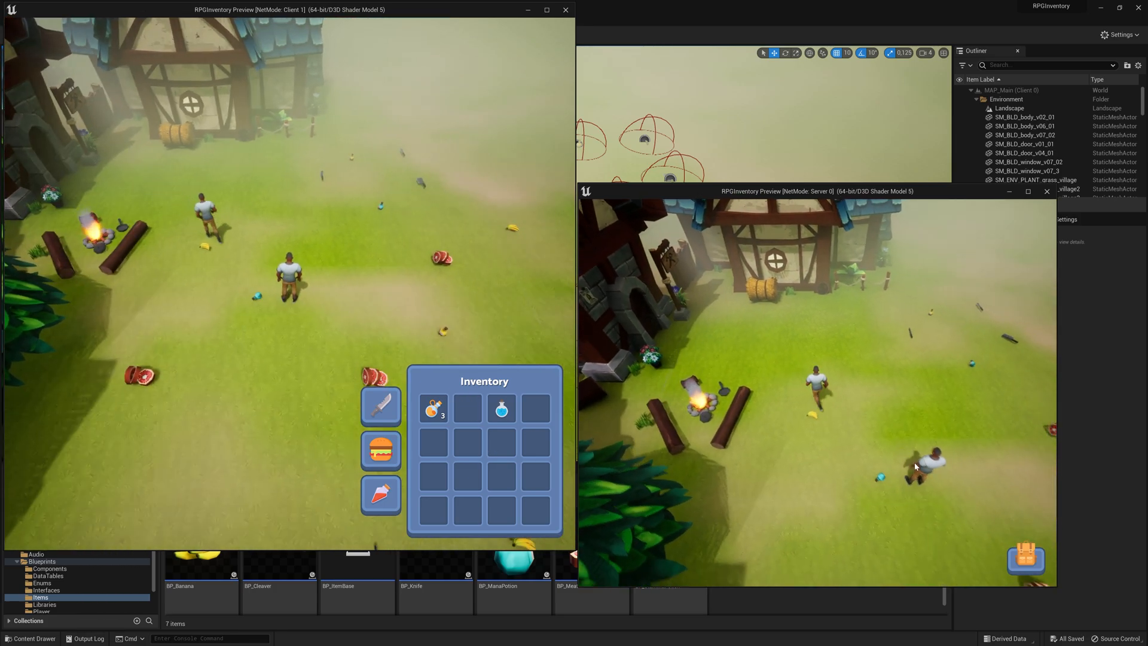
Edit Update Dragged Slot in WB_InventorySlot and play to show a cleaver in the weapons slot
{"action": "left_click", "coordinate": [1025, 559]}
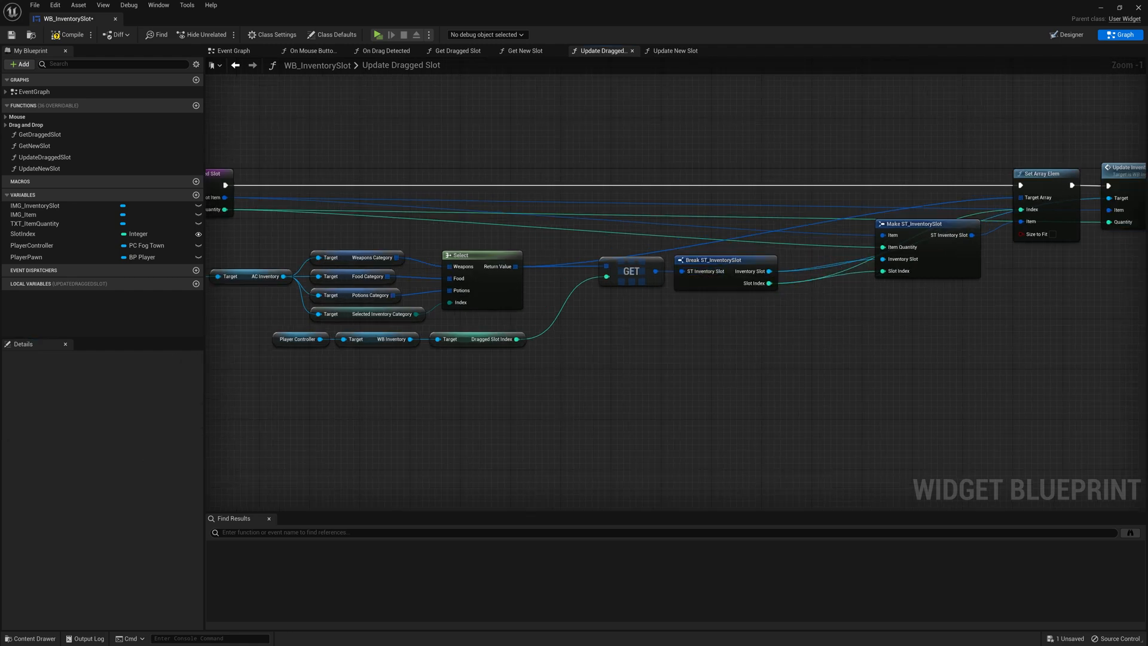
{"action": "left_click", "coordinate": [377, 34]}
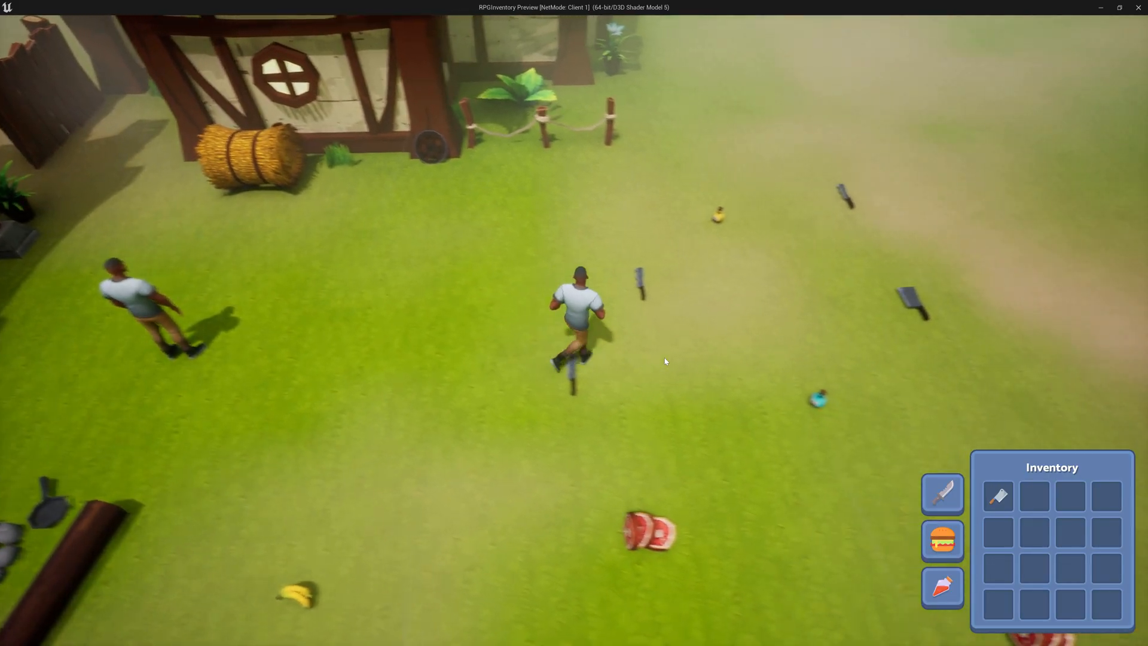